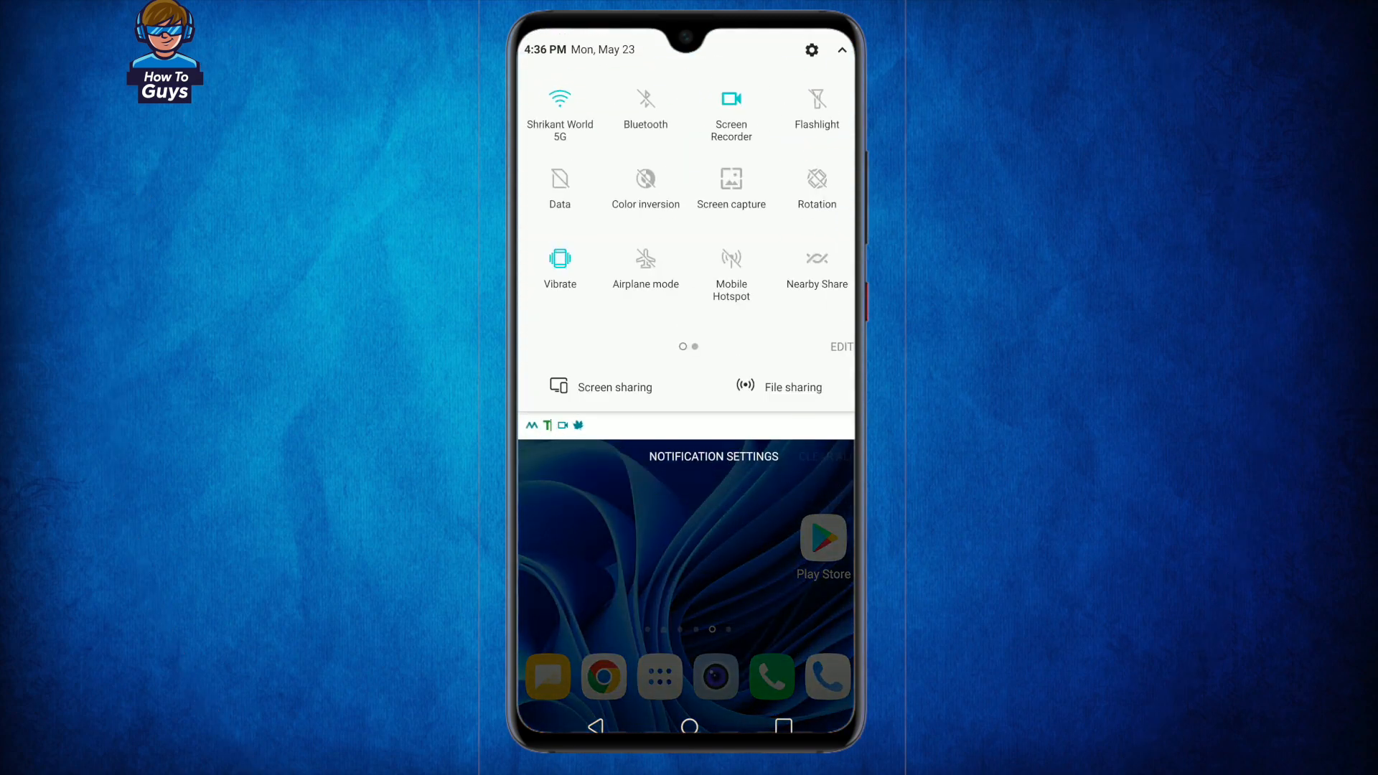
# Open Settings from quick settings and switch Airplane mode on in the Network tab
pyautogui.click(645, 264)
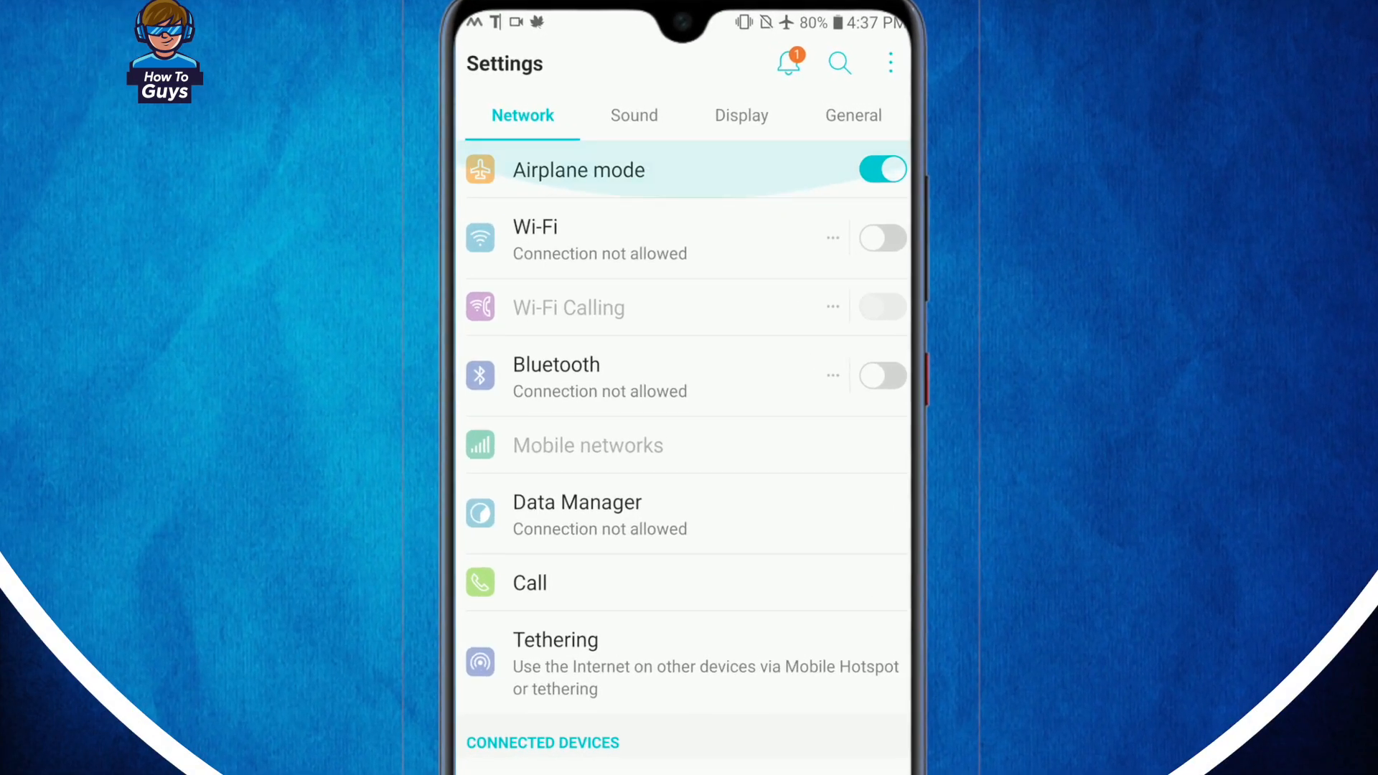
# Open the App info list through General > Apps & notifications
pyautogui.click(852, 115)
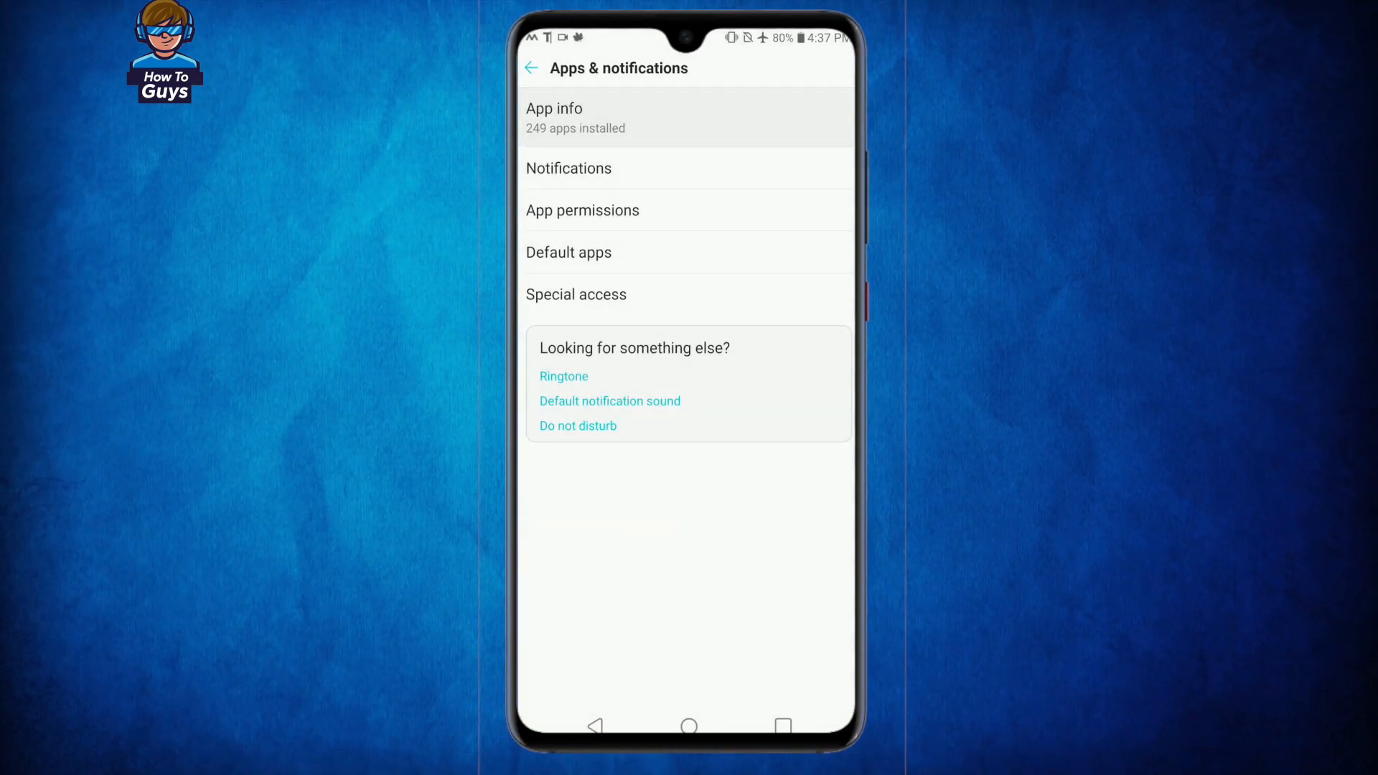
pyautogui.click(575, 117)
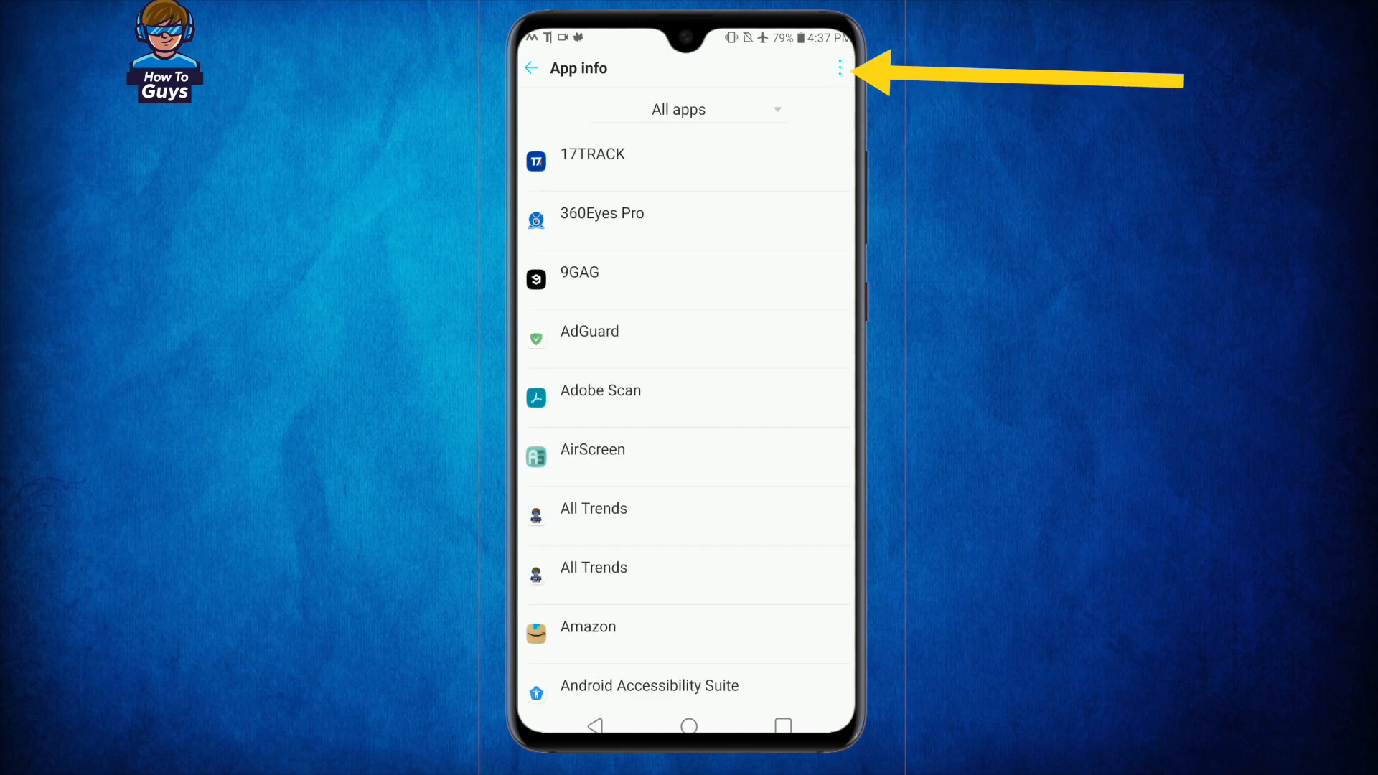
# Choose Show system from the App info overflow menu
pyautogui.click(839, 68)
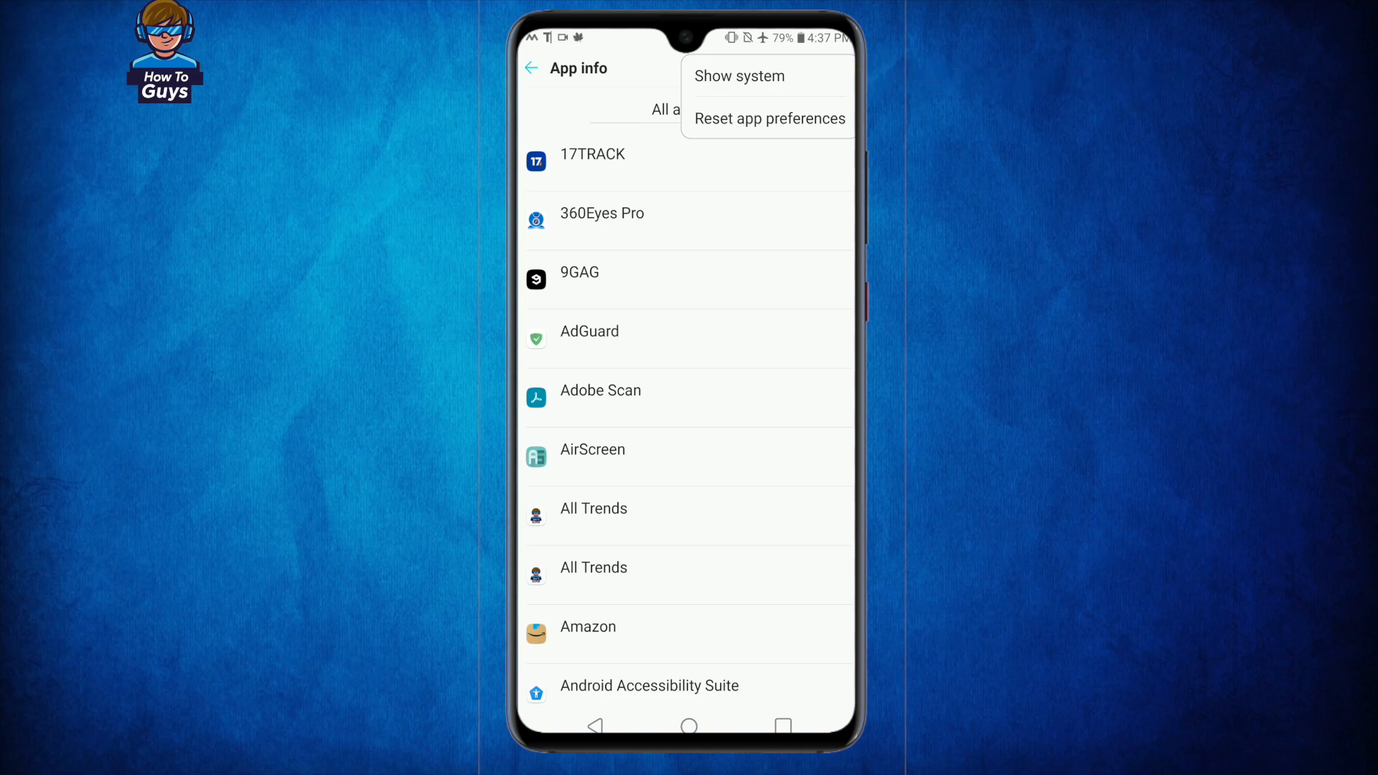
pyautogui.click(739, 76)
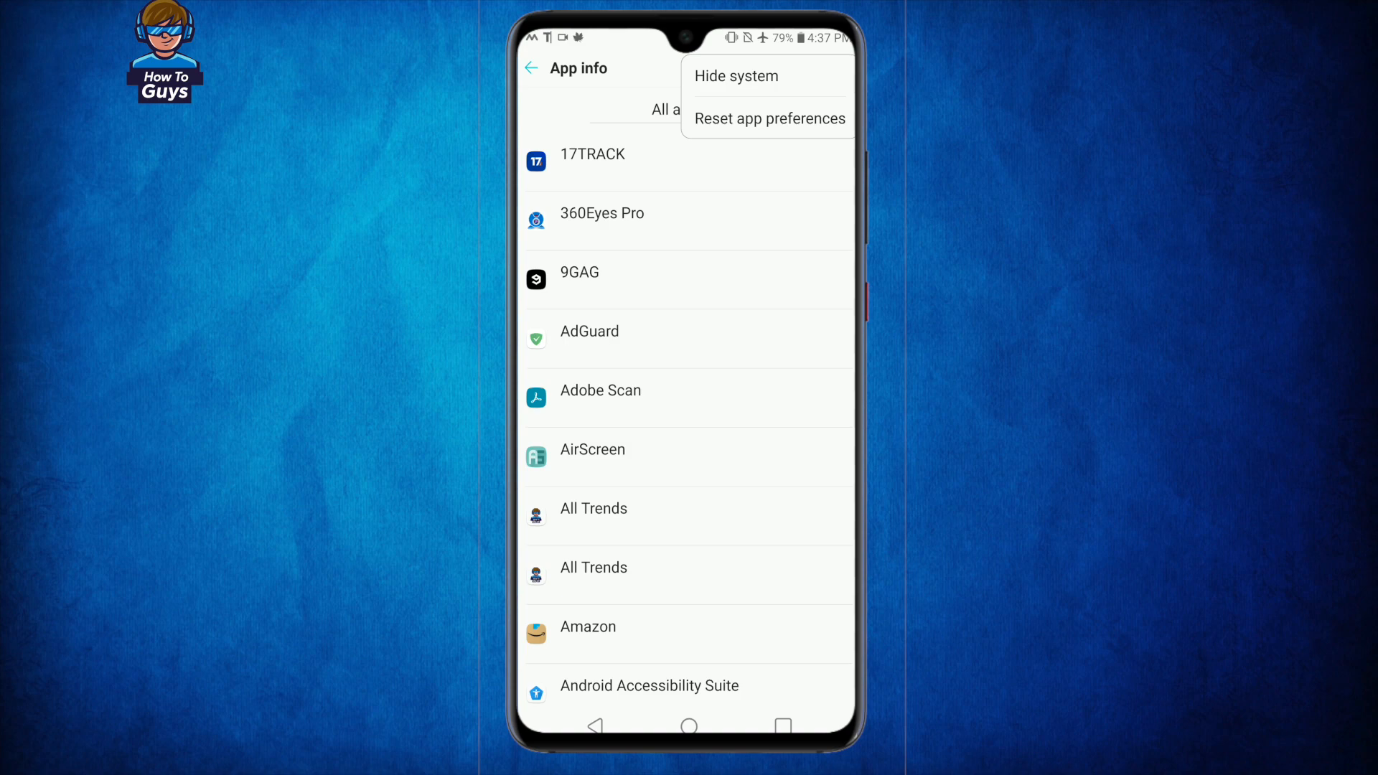
pyautogui.click(736, 75)
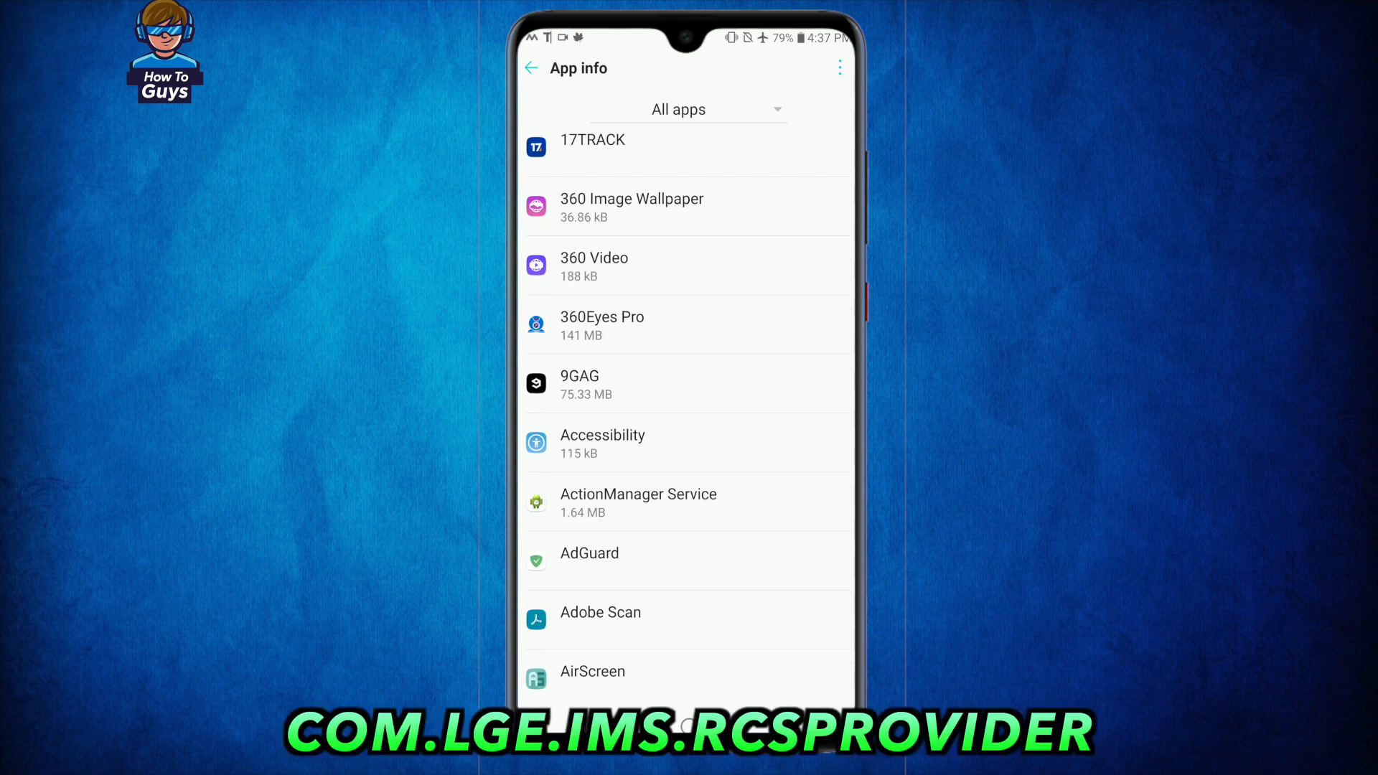
# Scroll down to com.lge.ims.rcsprovider and open its Storage page (127 kB total)
pyautogui.scroll(-3)
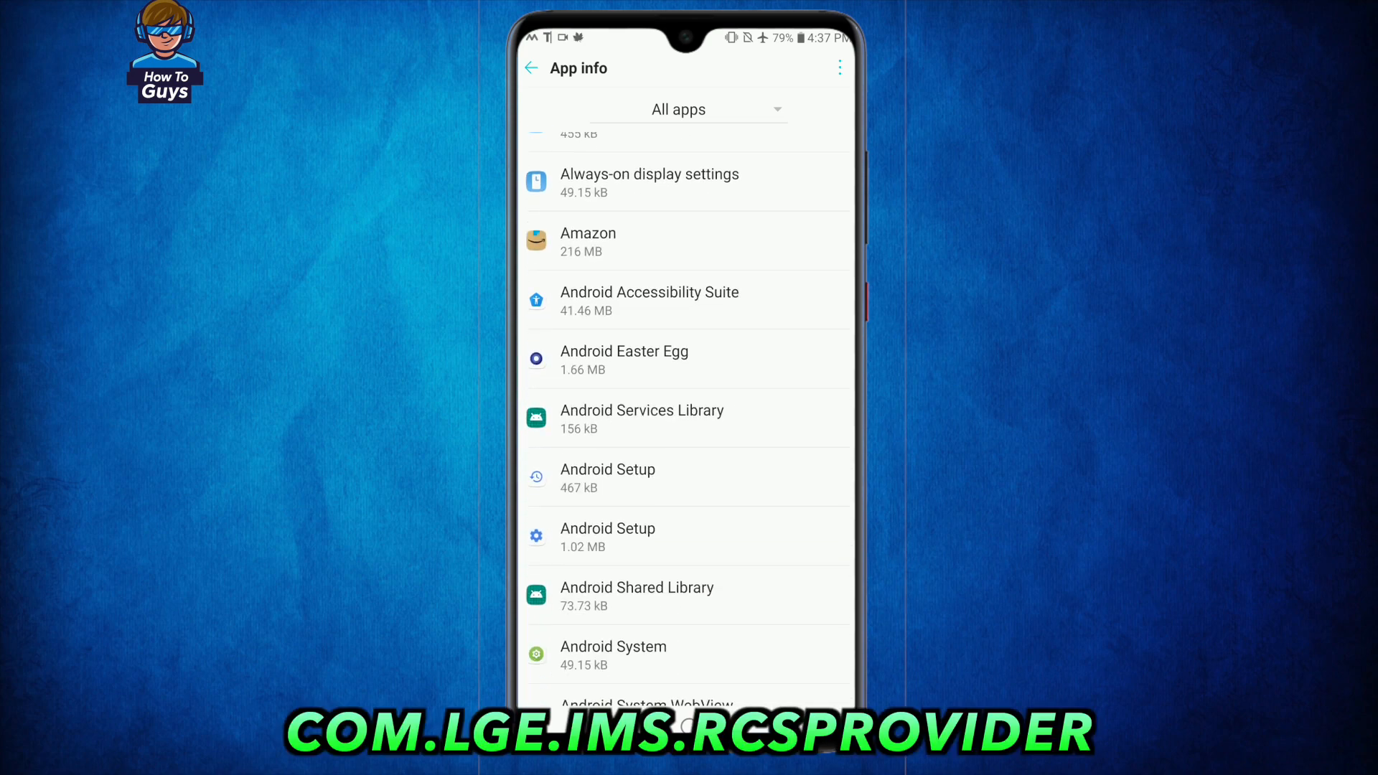
pyautogui.scroll(-3)
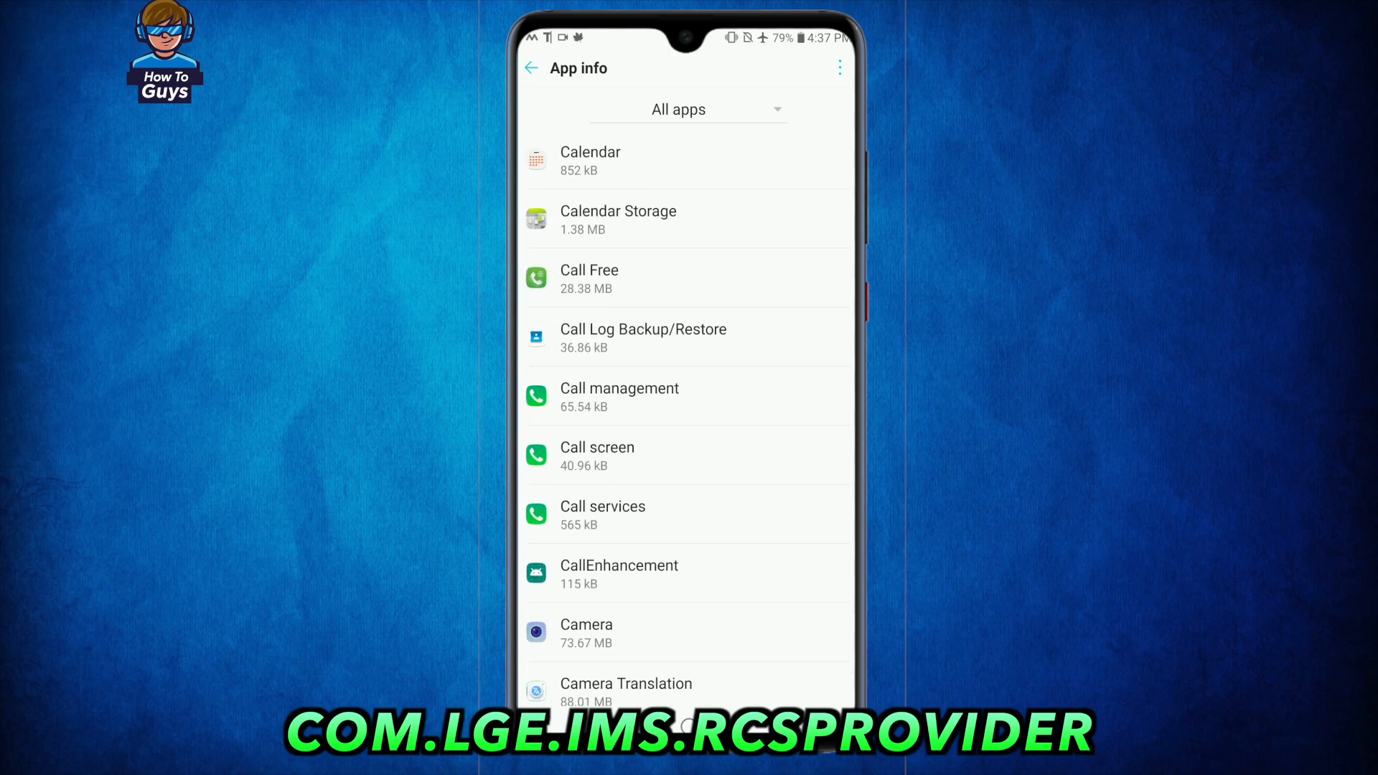
pyautogui.scroll(-3)
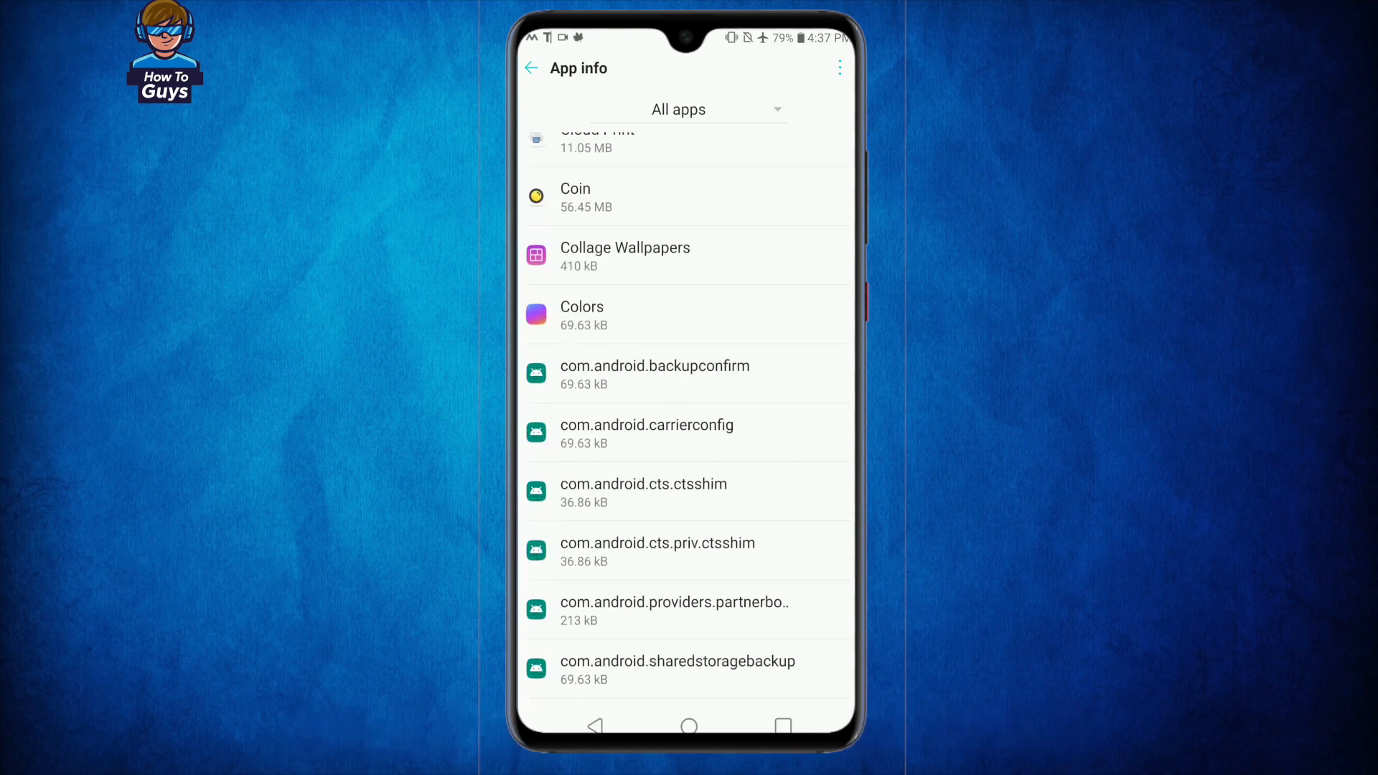
pyautogui.scroll(-3)
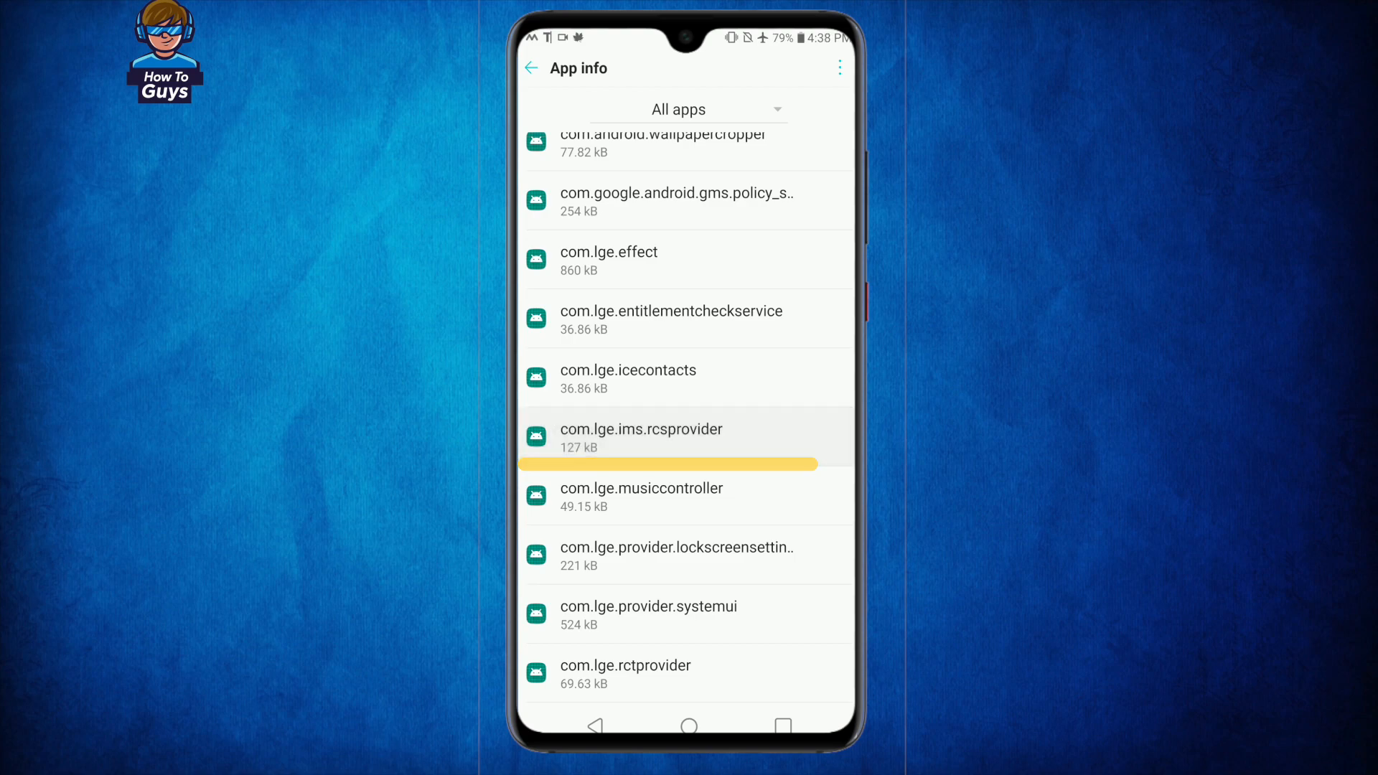
pyautogui.click(641, 437)
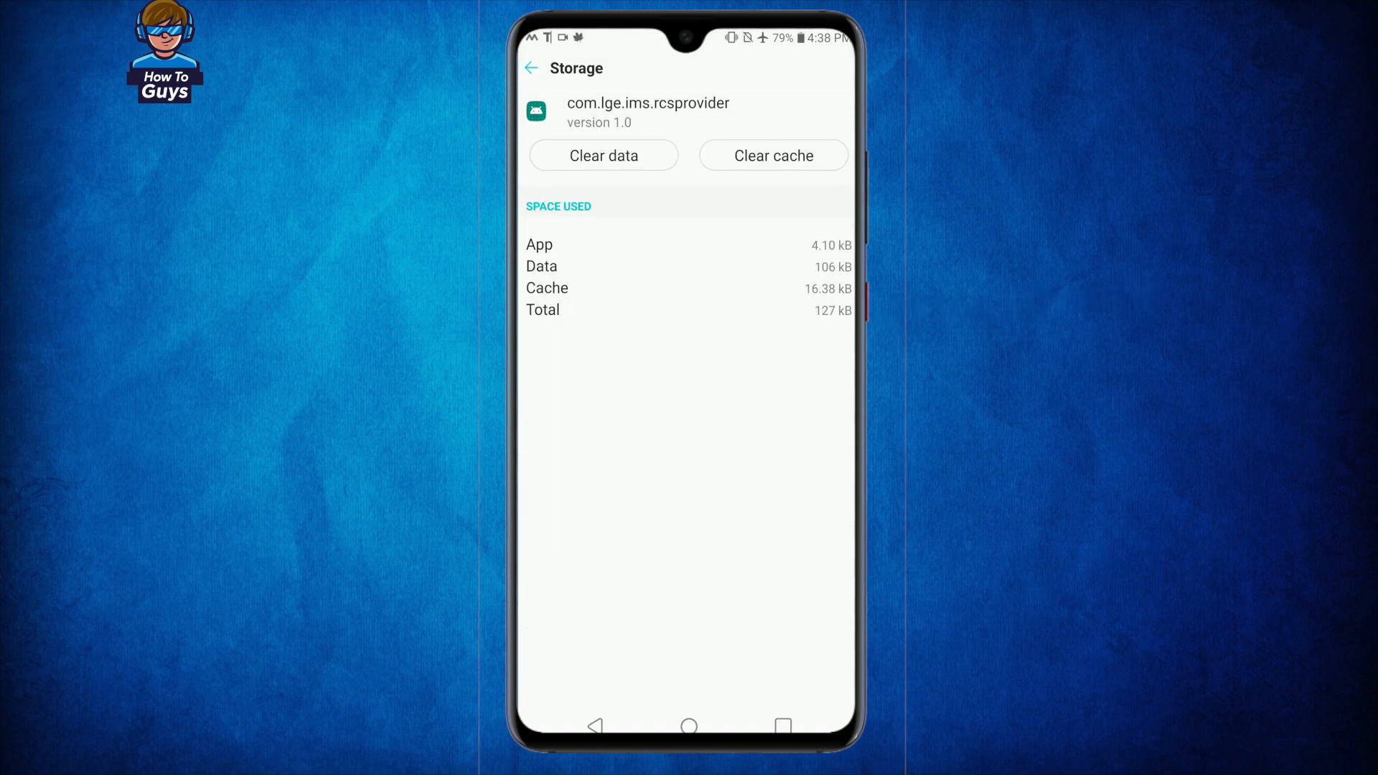
# Clear com.lge.ims.rcsprovider's cache and data, confirming the data wipe
pyautogui.click(775, 160)
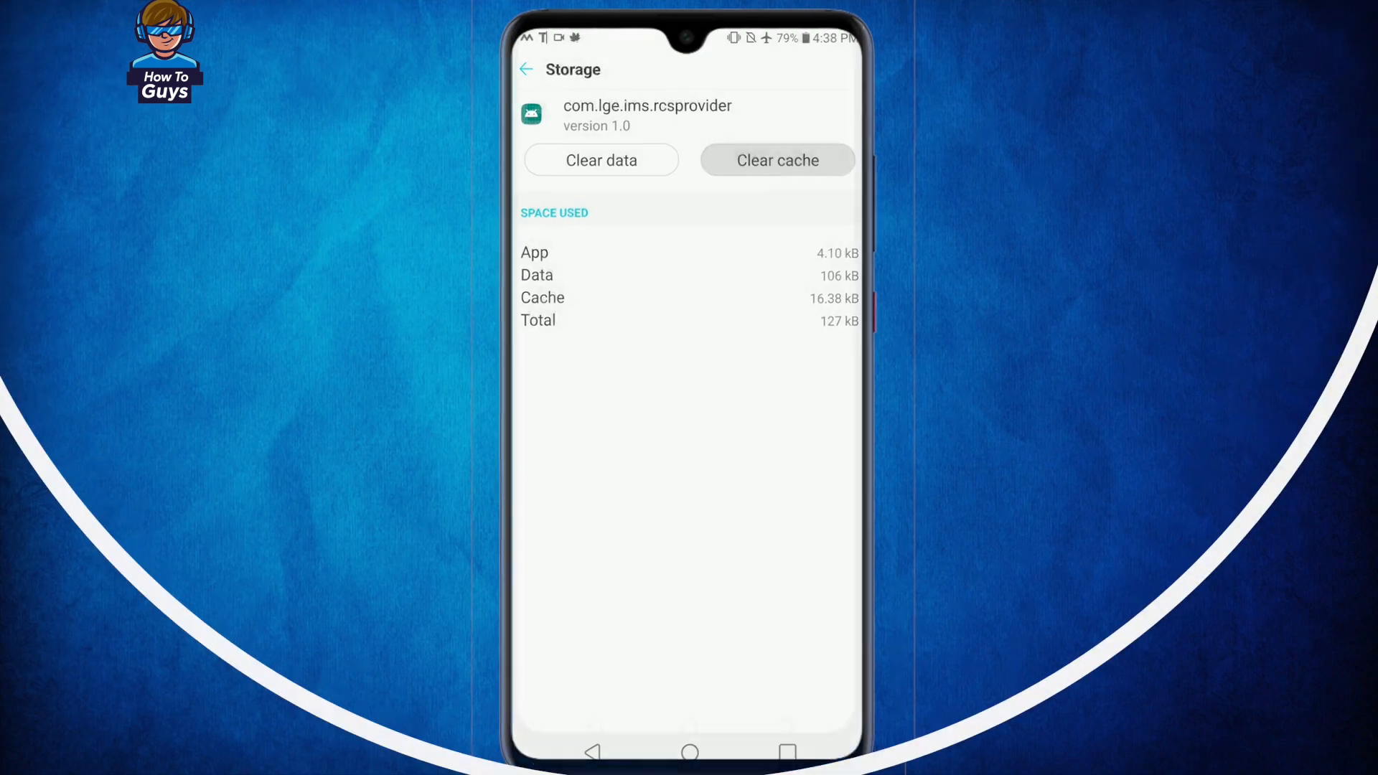
pyautogui.click(777, 160)
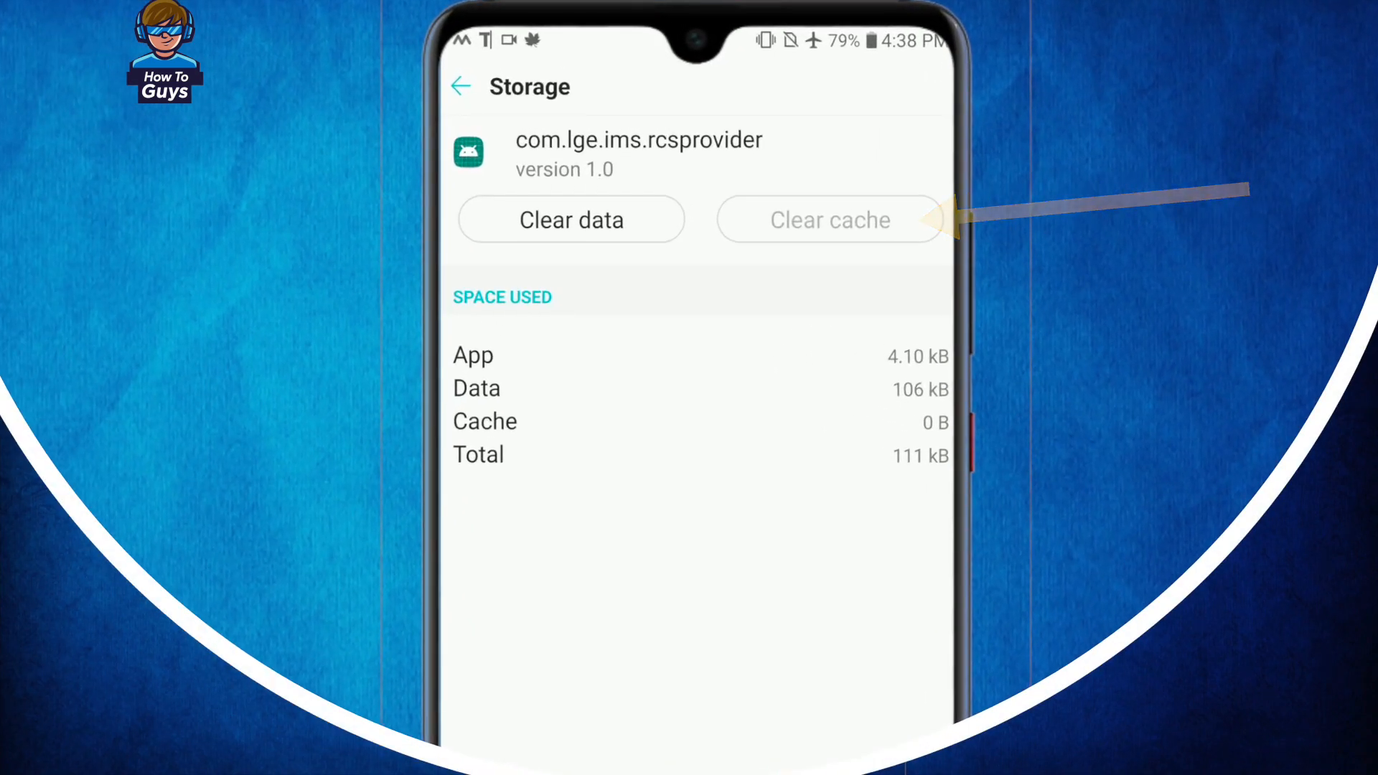
pyautogui.click(569, 219)
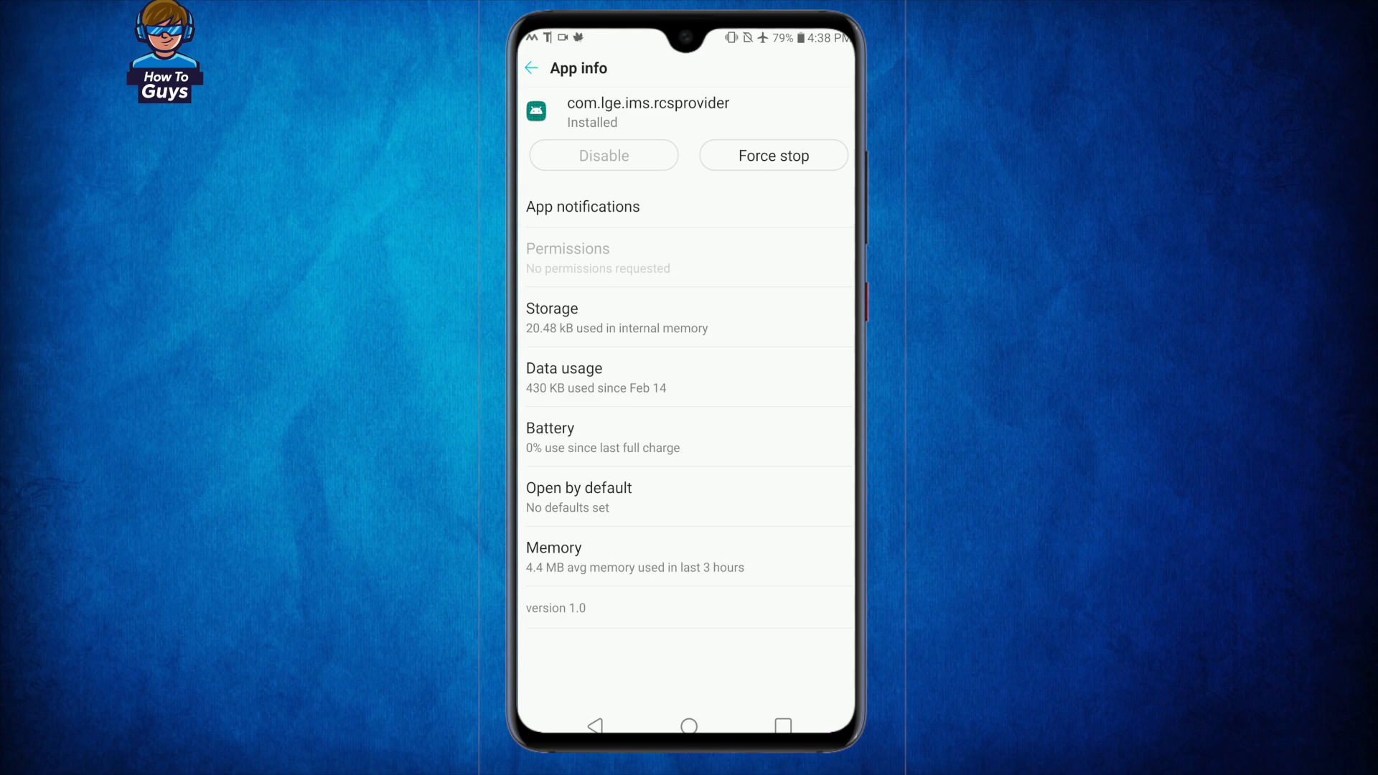
# Force stop com.lge.ims.rcsprovider, confirm with OK, and return to the app list
pyautogui.click(772, 155)
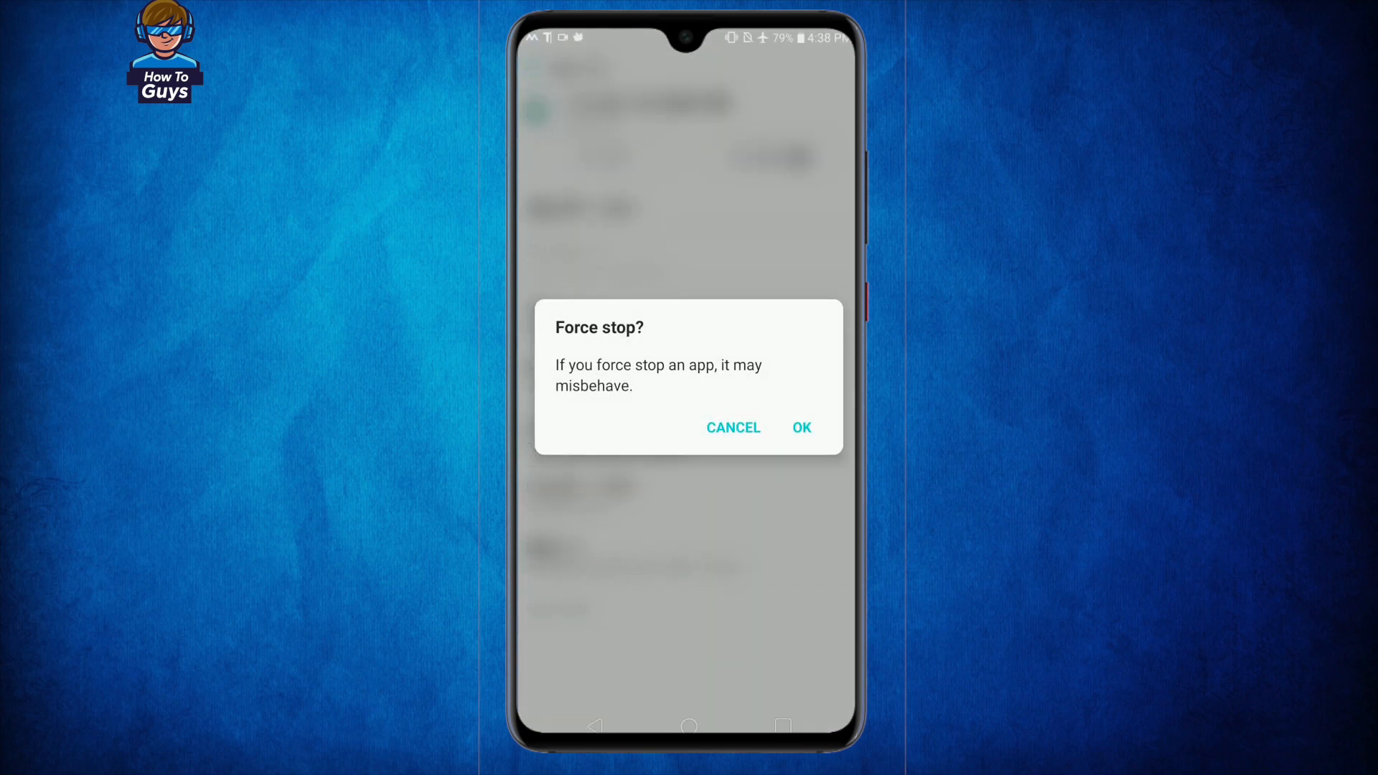
pyautogui.click(801, 427)
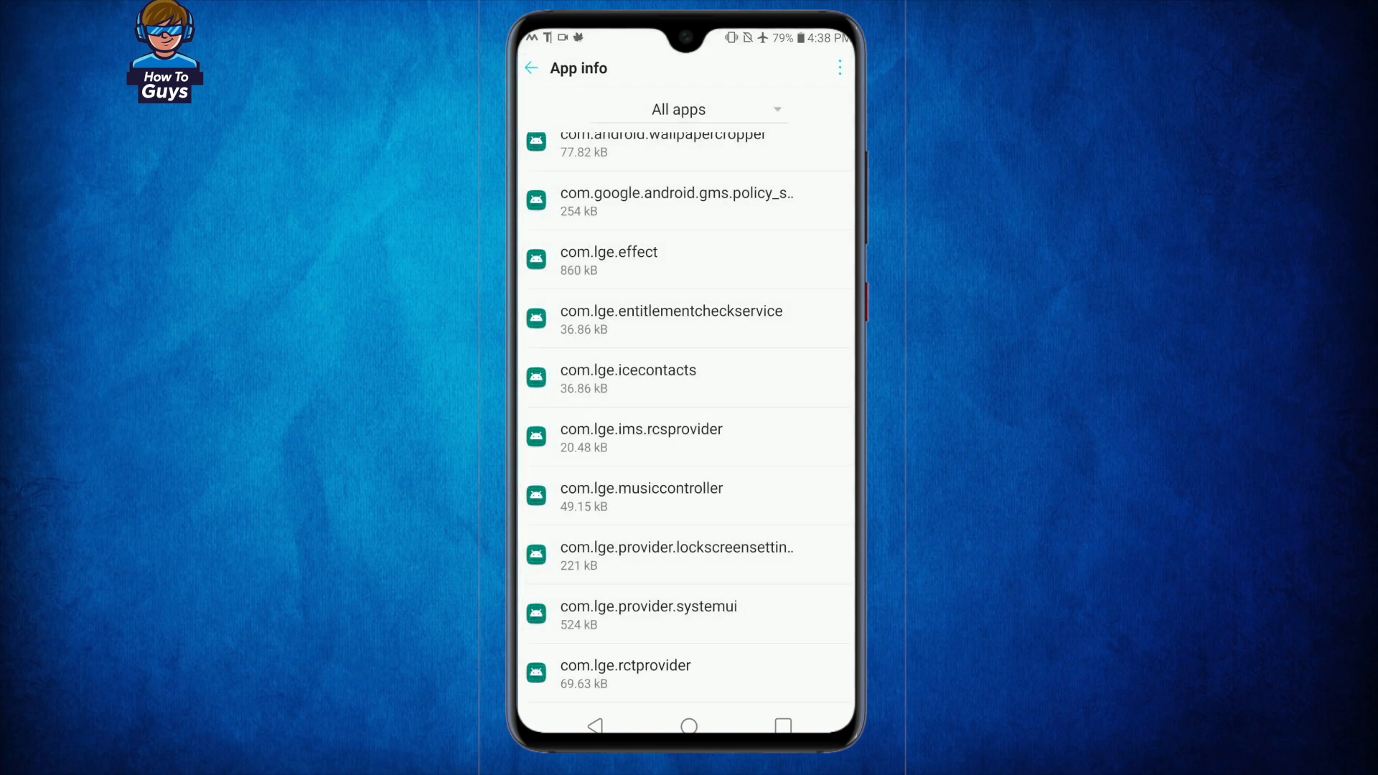
# Go to the home screen and expand quick settings to switch Airplane mode off
pyautogui.click(531, 69)
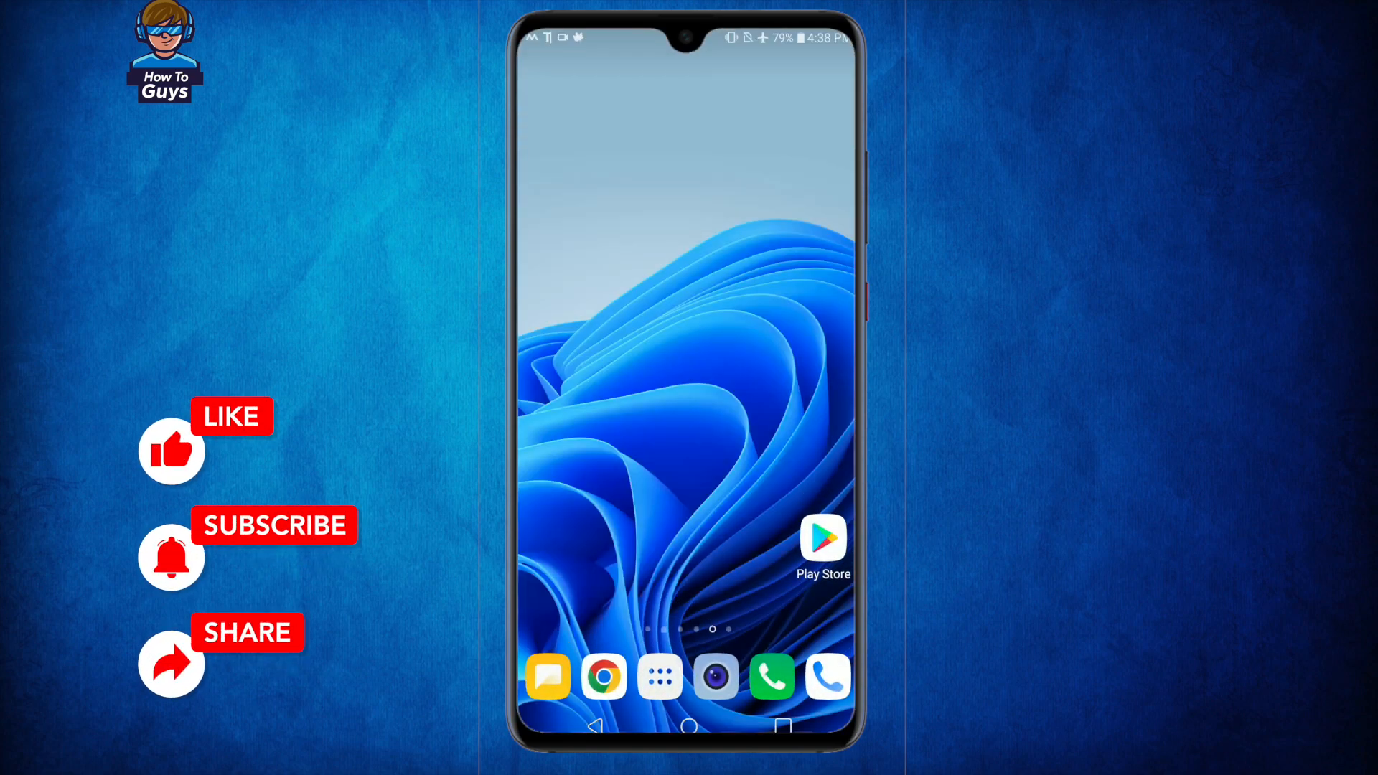
pyautogui.moveTo(685, 35); pyautogui.dragTo(685, 352)
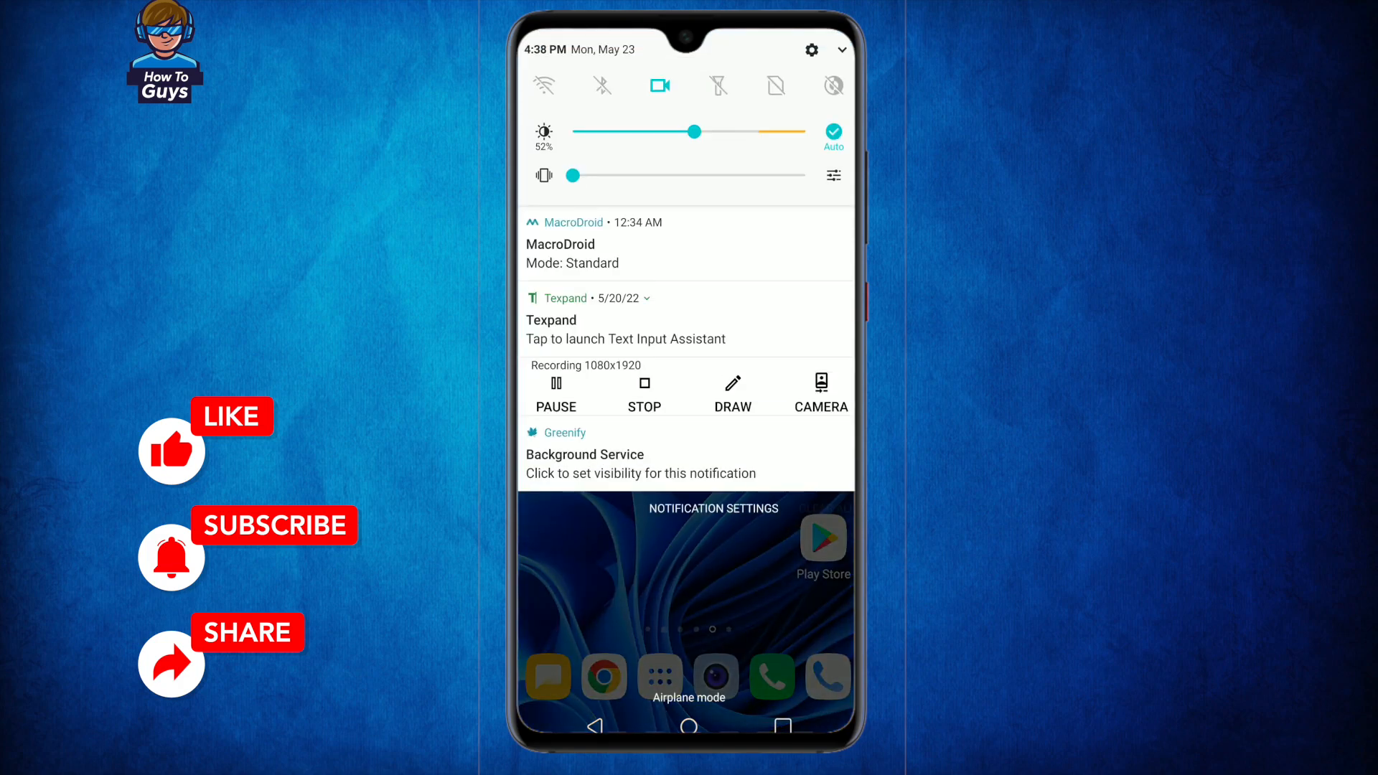
pyautogui.click(841, 49)
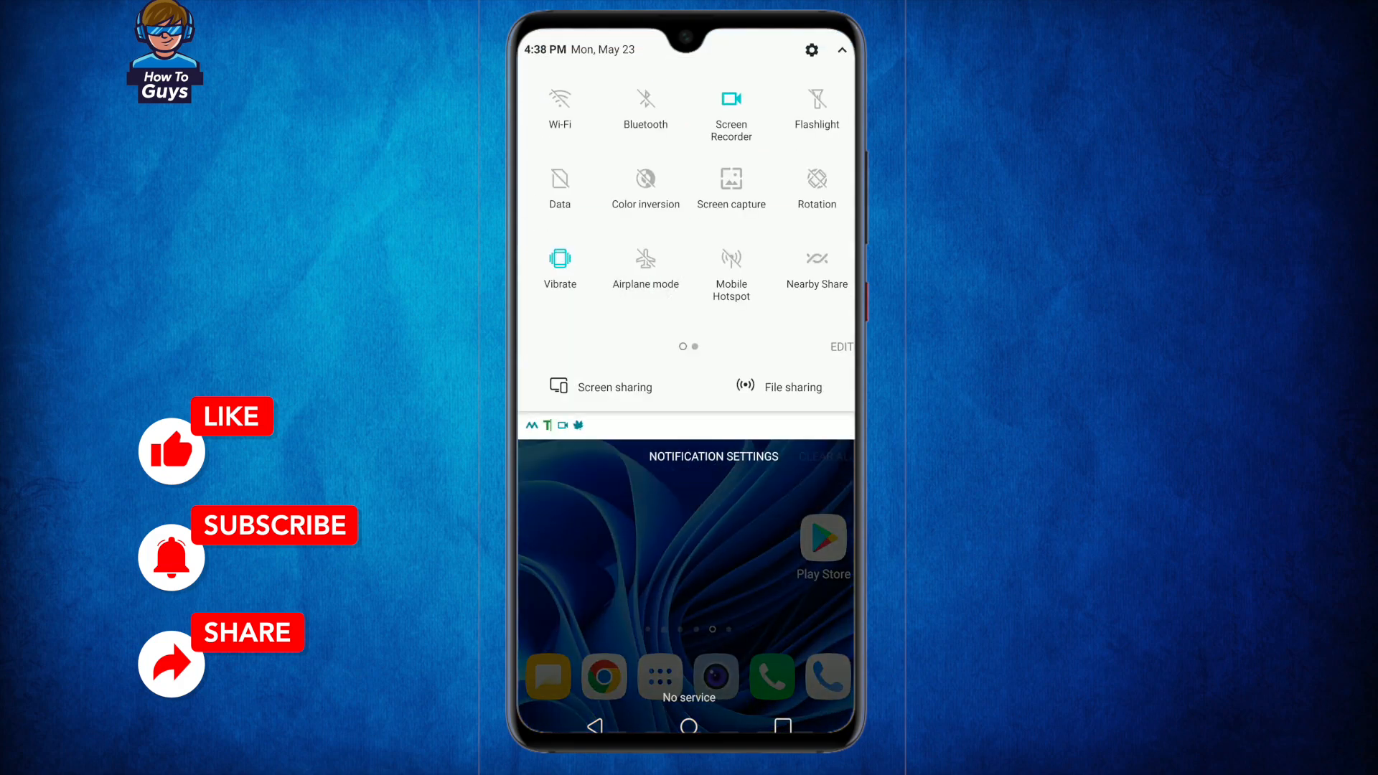